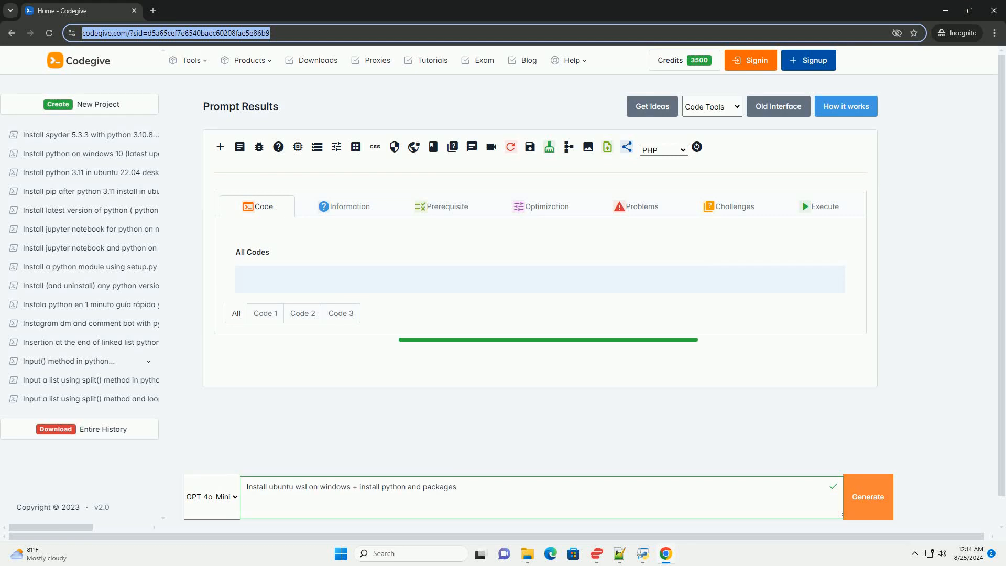
- Generate the tutorial so the WSL, Ubuntu and Python install steps fill the results panel
click(868, 496)
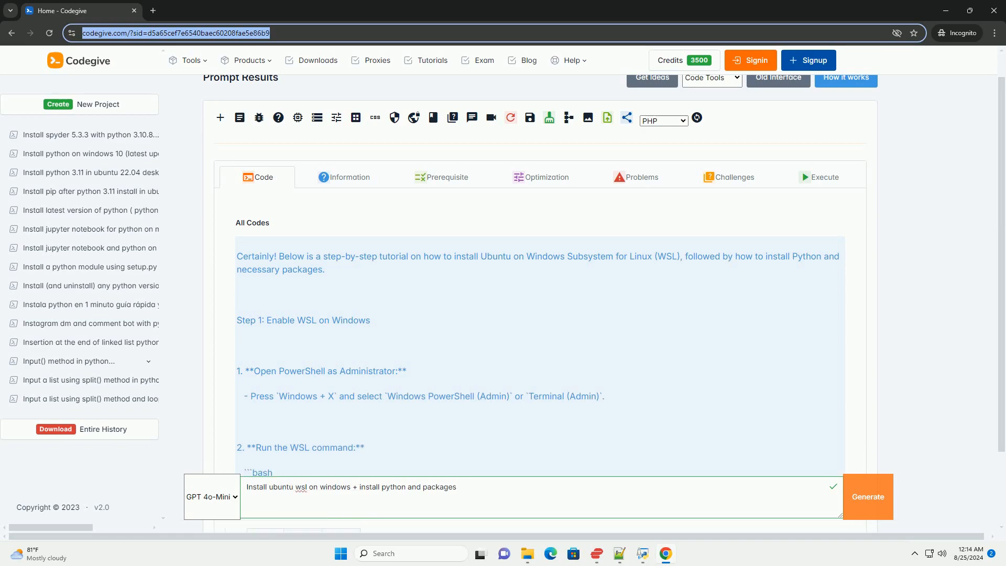
- Scroll past Step 1 to read Step 2 Set Up Ubuntu and the start of Step 3 Update Package Lists
scroll(down, 3)
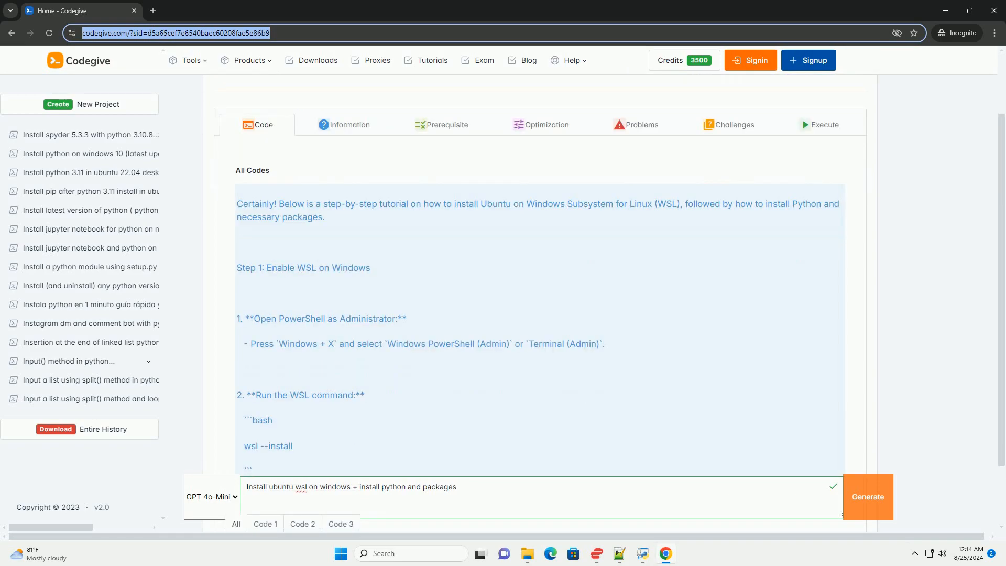
scroll(down, 3)
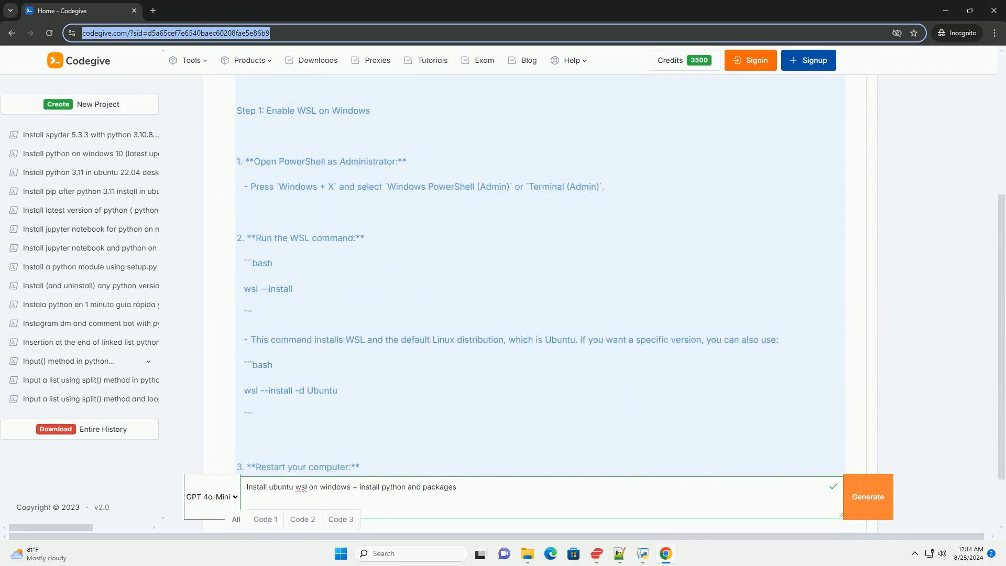
scroll(down, 3)
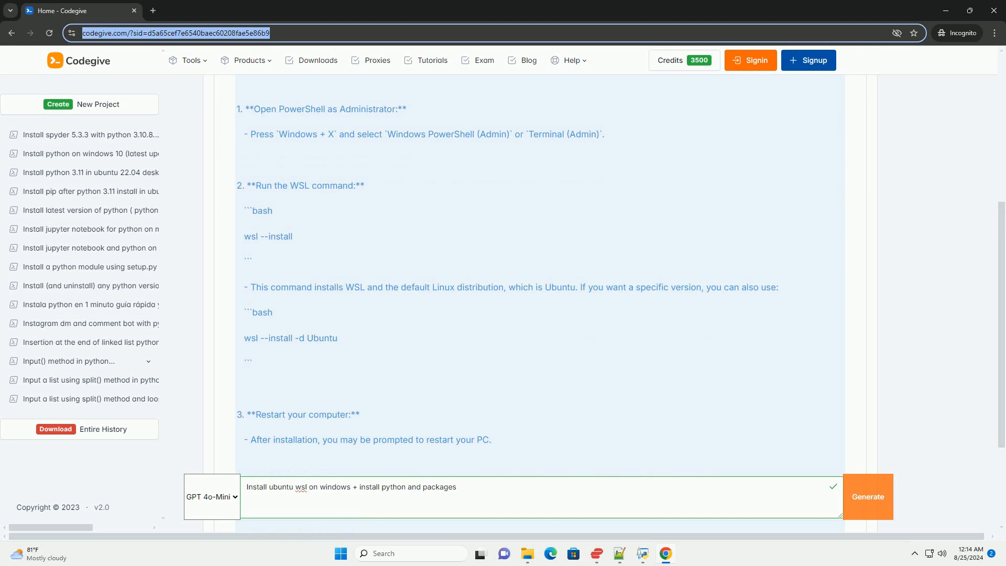
scroll(down, 3)
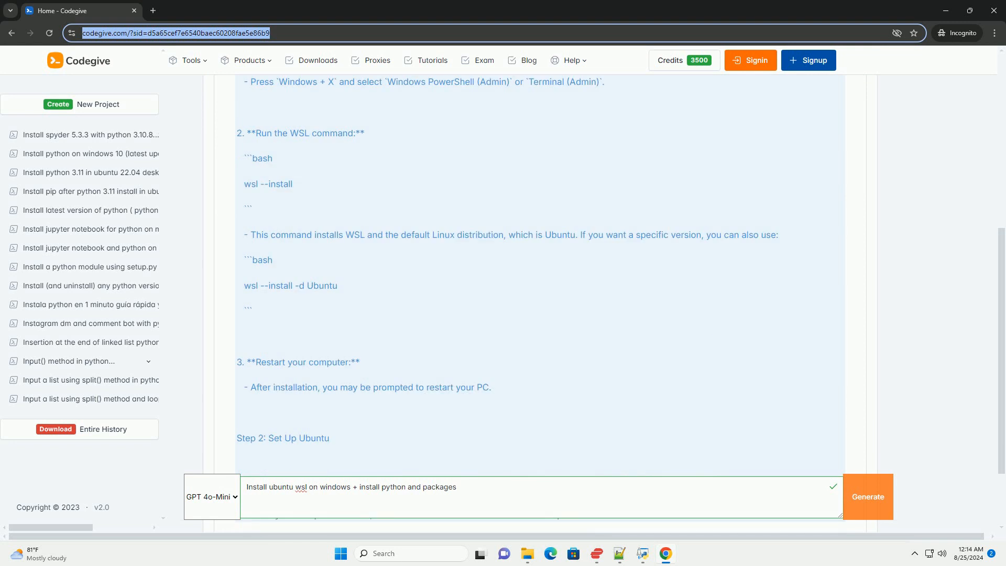
scroll(down, 3)
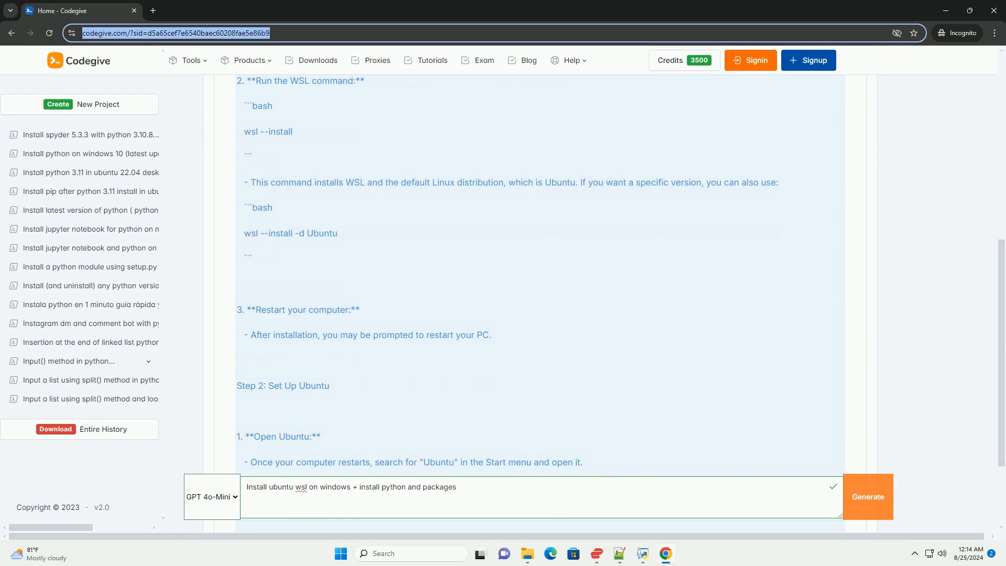
scroll(down, 3)
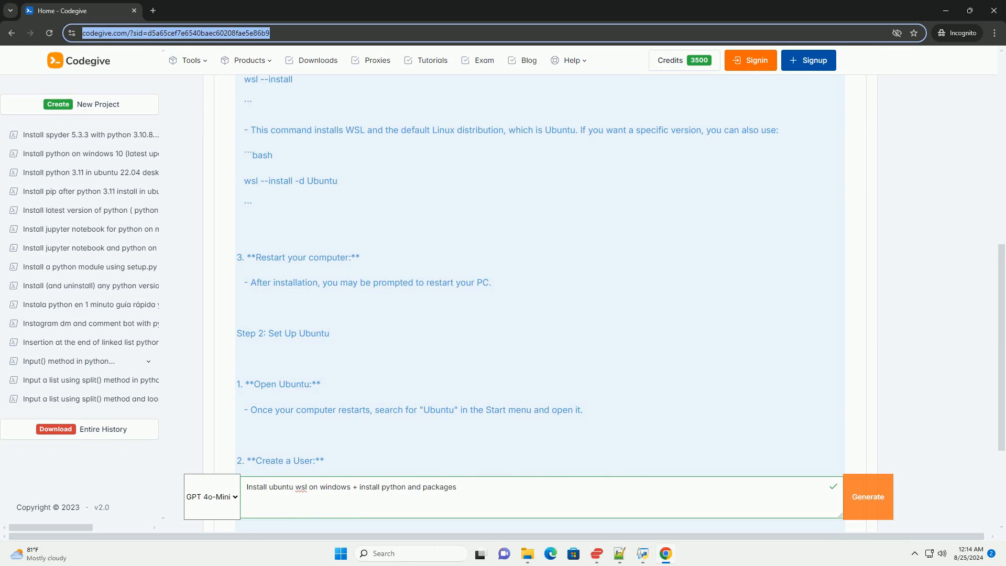
scroll(down, 3)
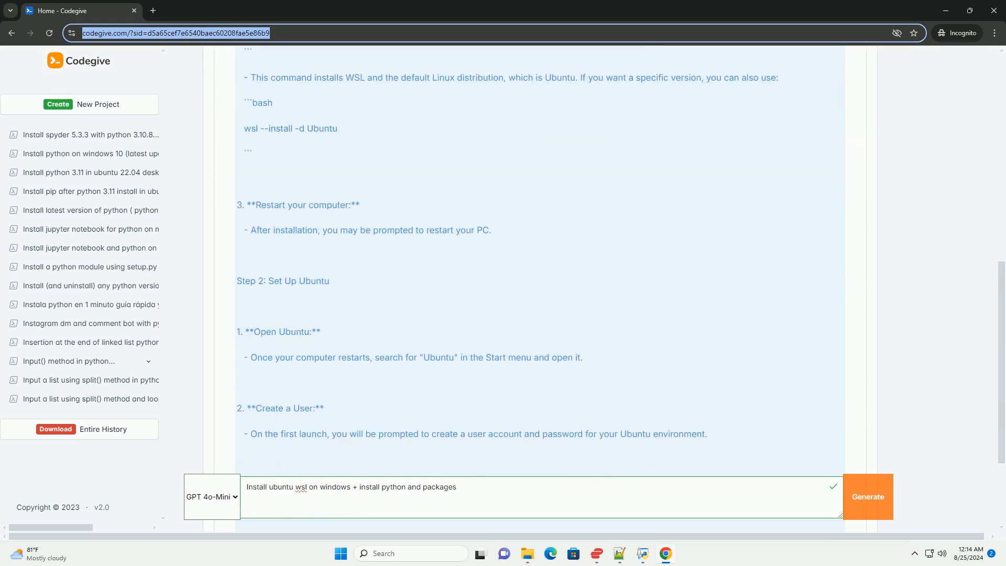
scroll(down, 3)
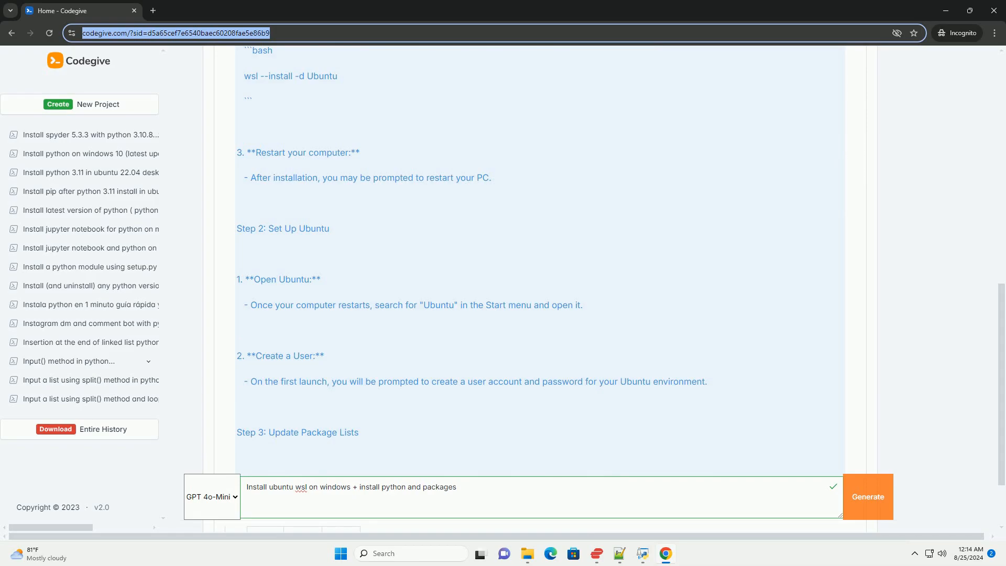
scroll(down, 3)
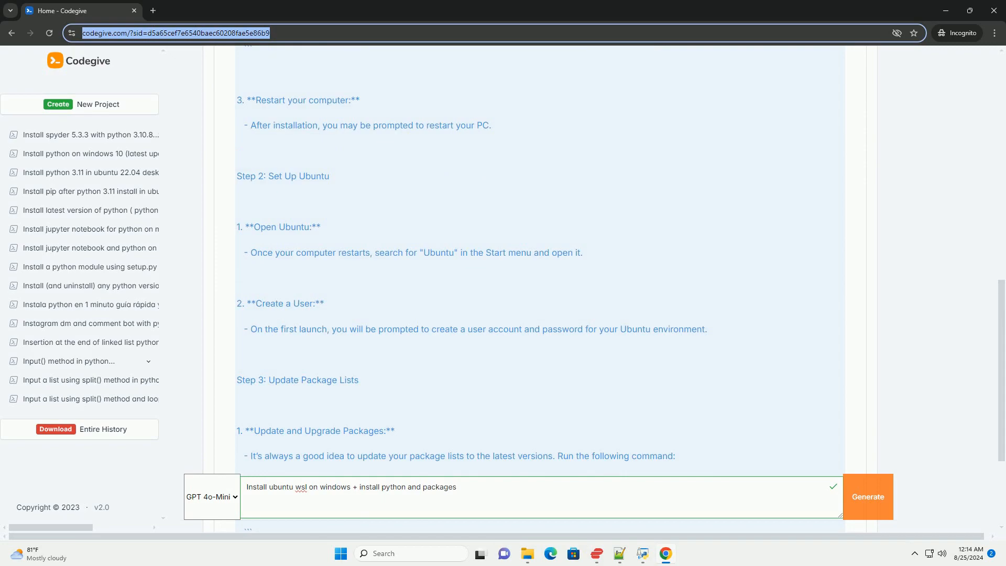
- Scroll on to Step 4 Install Python with its python3 check and install commands, and Step 5's heading
scroll(down, 3)
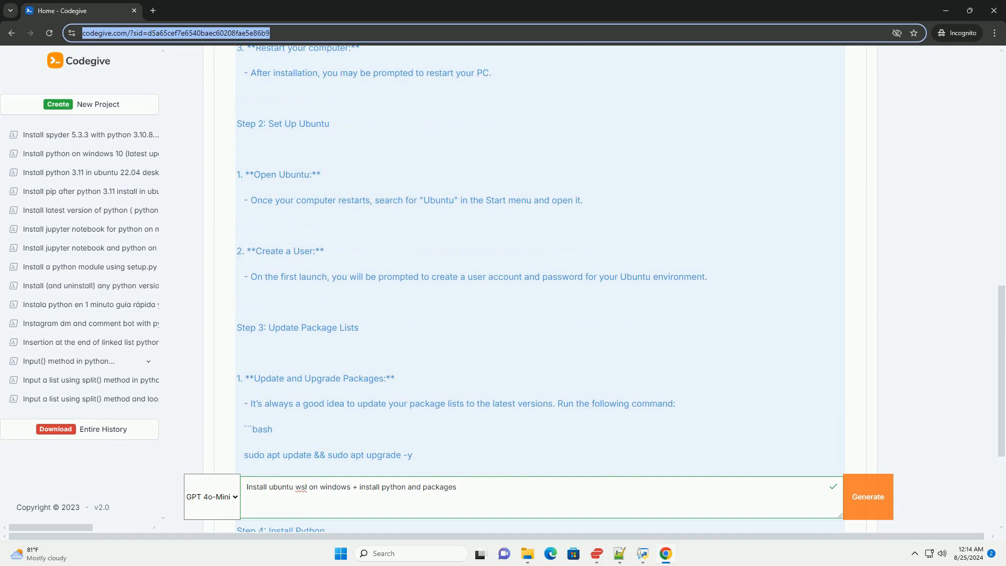
scroll(down, 3)
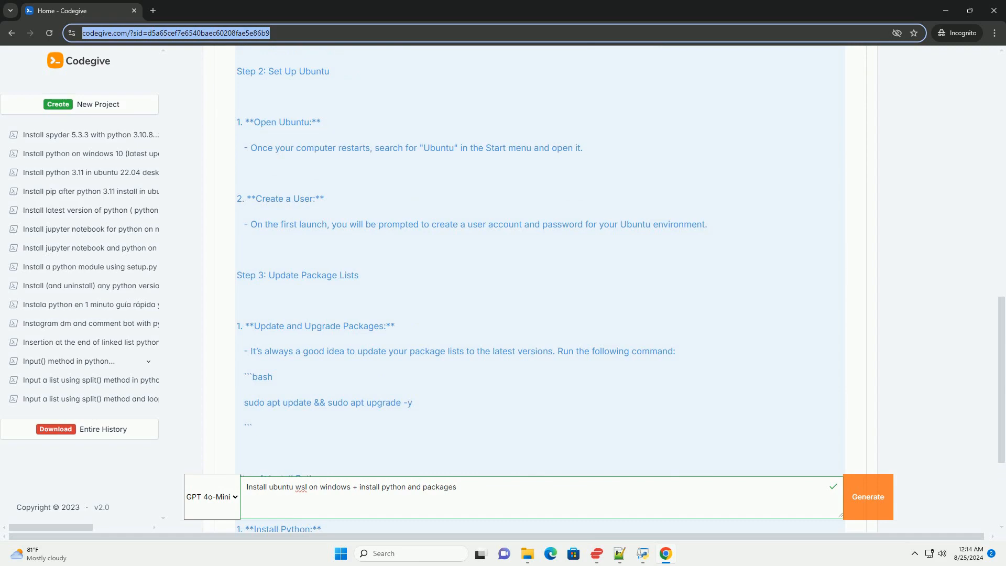
scroll(down, 3)
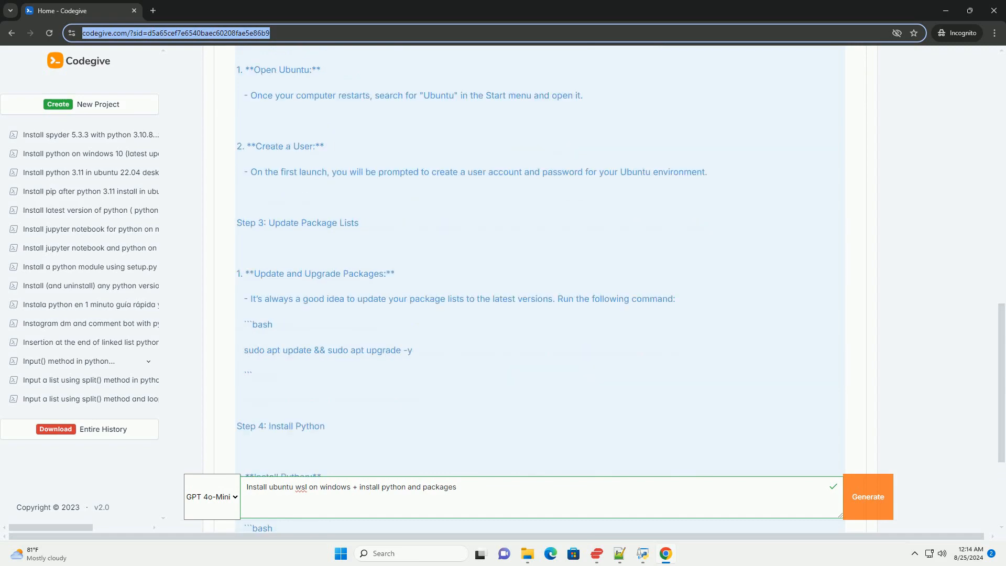
scroll(down, 3)
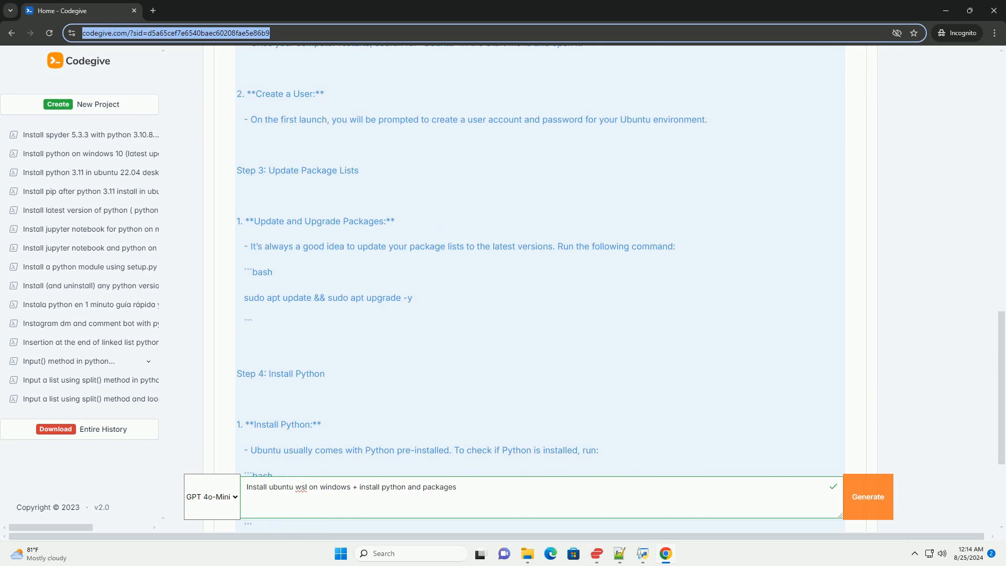
scroll(down, 3)
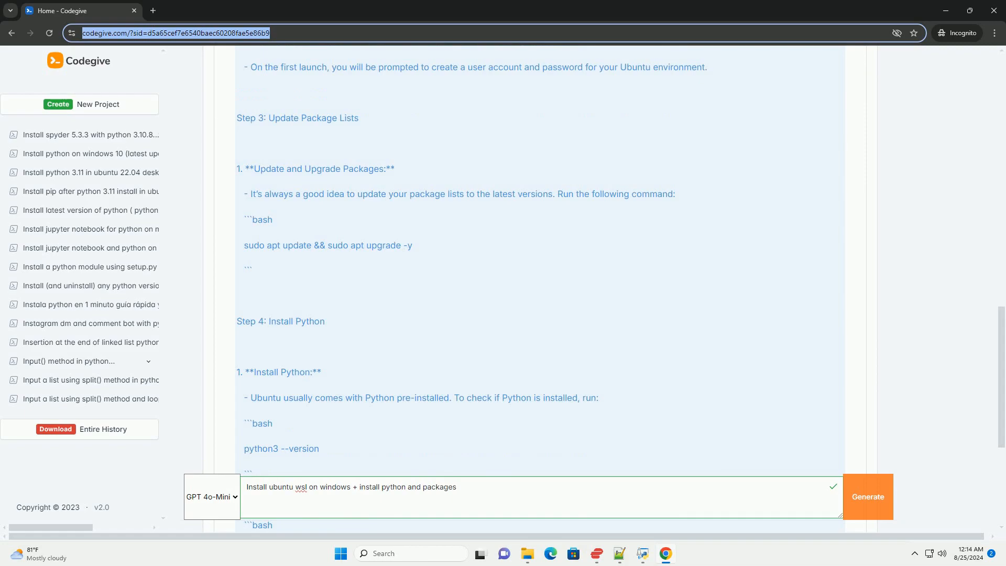
scroll(down, 3)
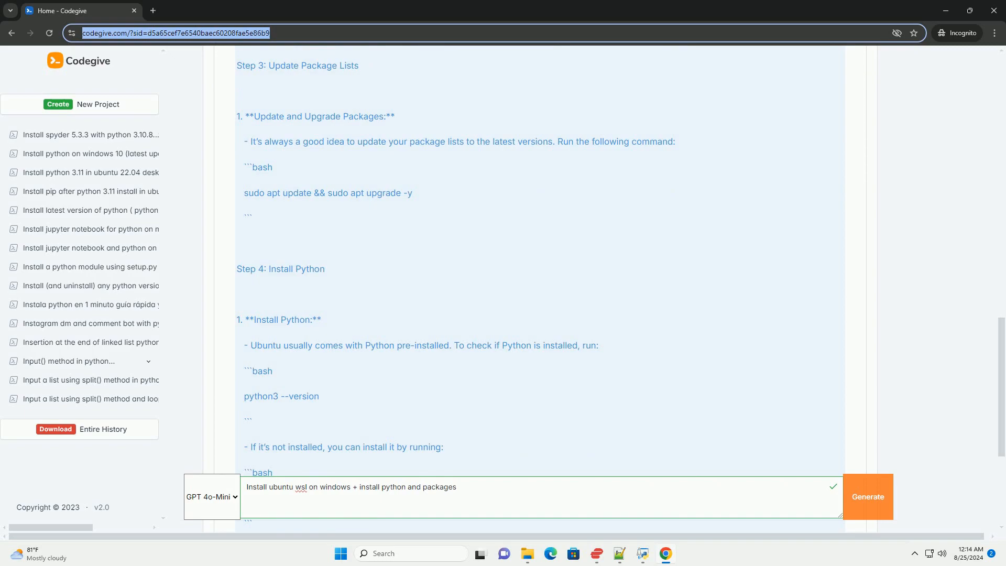
scroll(down, 3)
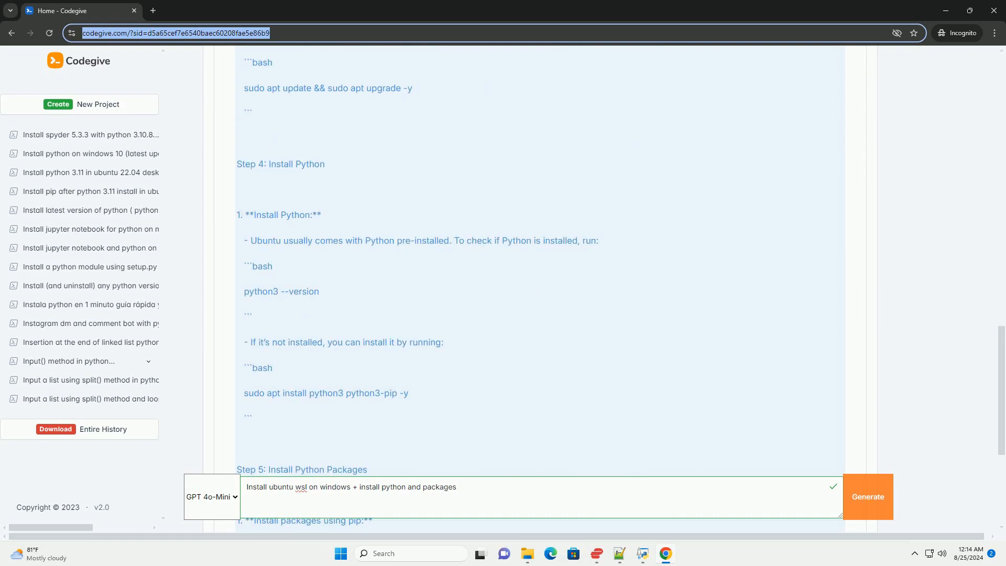
- Scroll through Step 5's pip install of numpy and requests to Step 6 Verify Installation and the Example Python Script heading
scroll(down, 3)
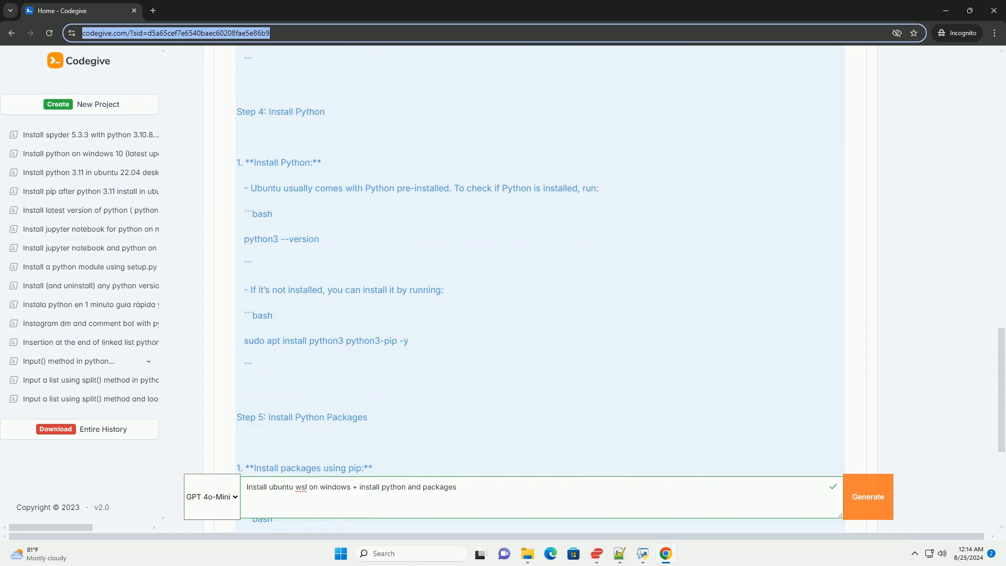
scroll(down, 3)
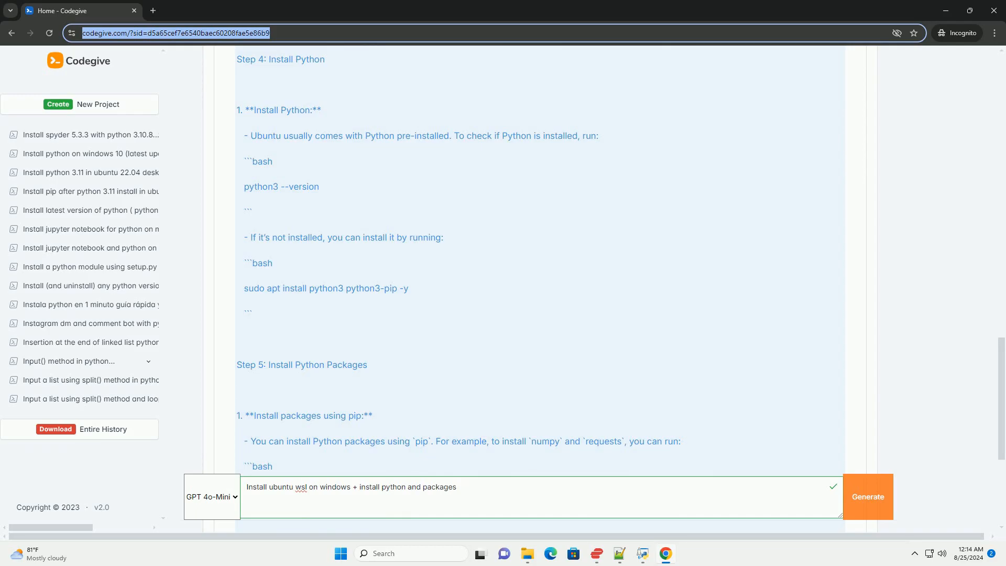
scroll(down, 3)
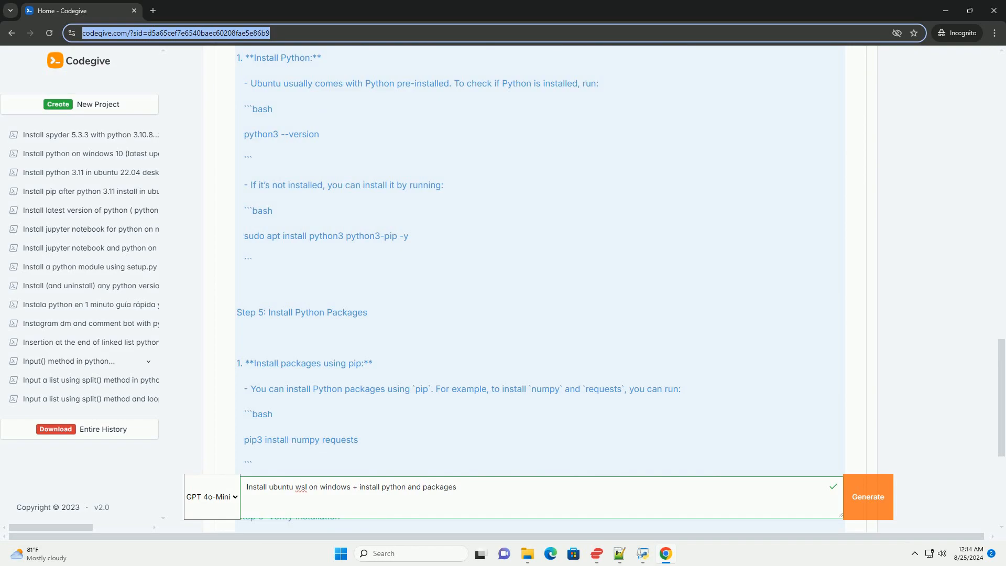
scroll(down, 3)
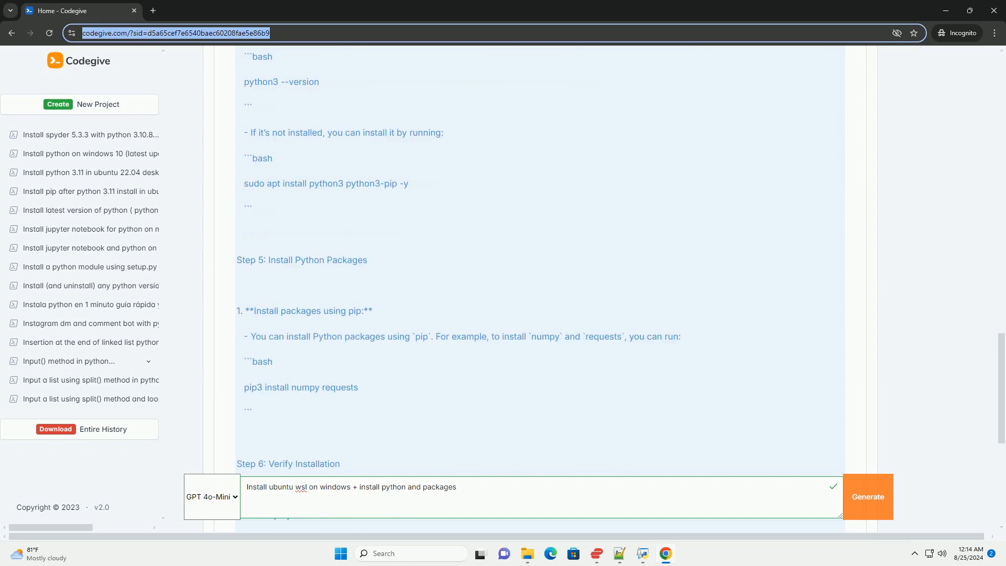
scroll(down, 3)
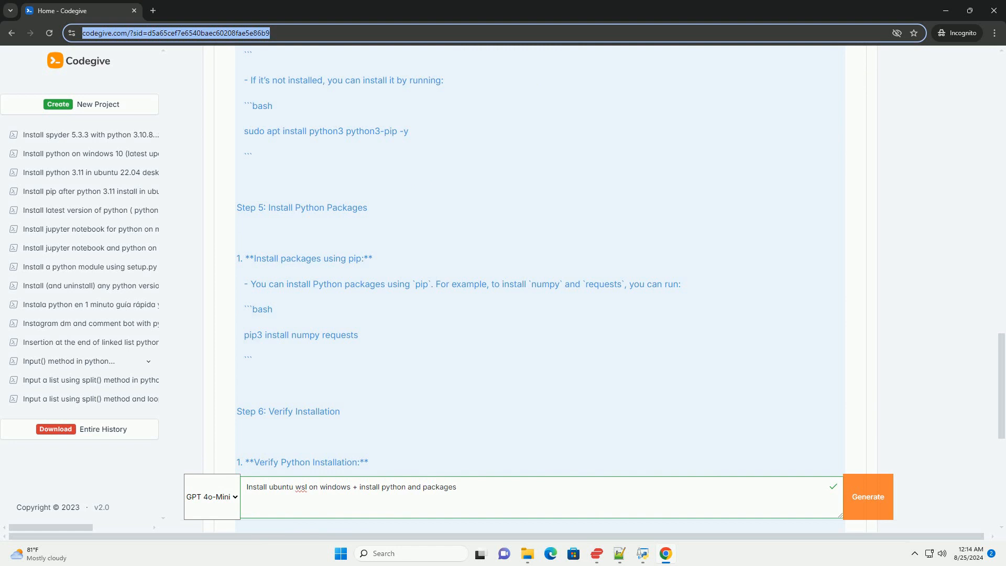
scroll(down, 3)
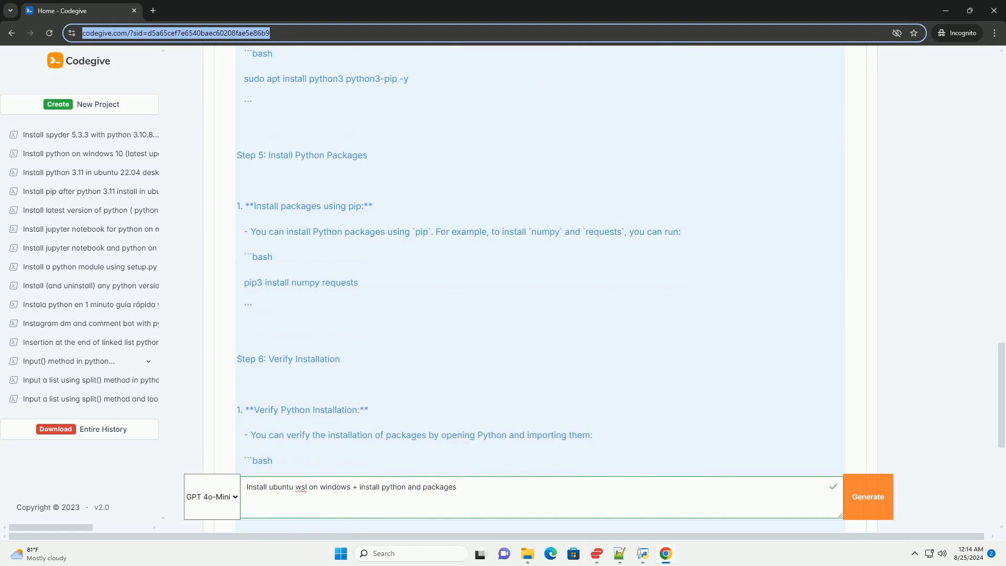
scroll(down, 3)
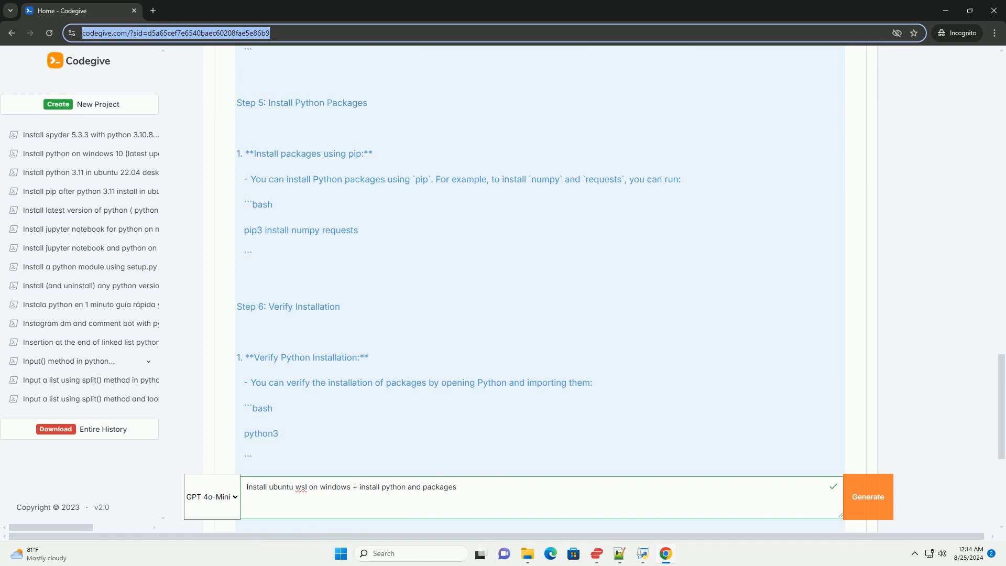
scroll(down, 3)
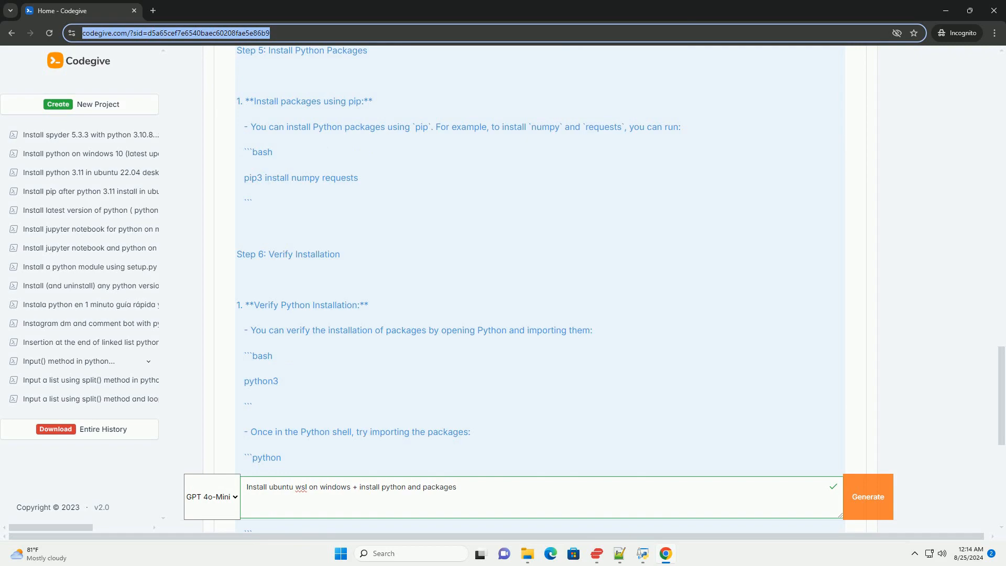
scroll(down, 3)
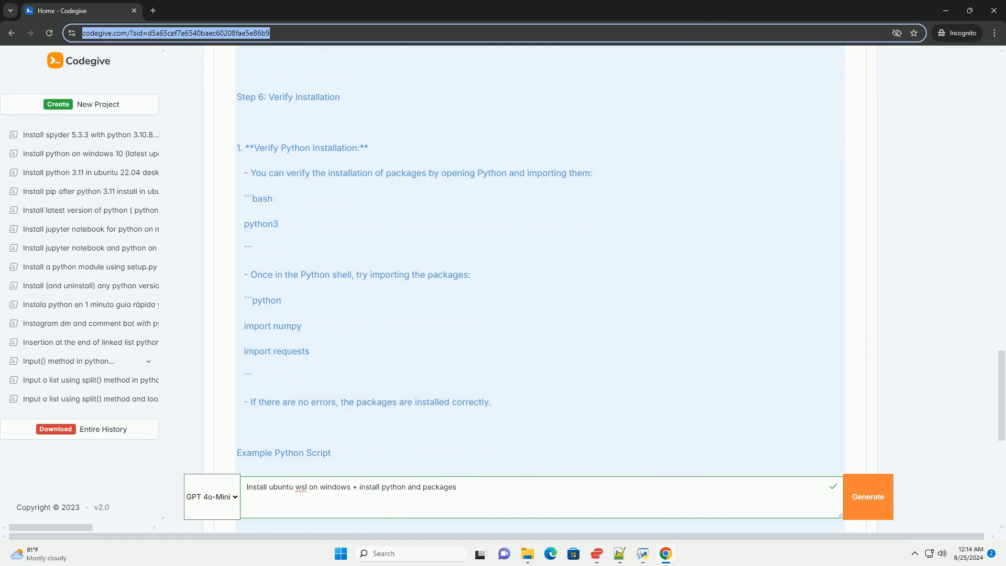
- Scroll through the Example Python Script section showing hello.py printing random numbers and a GitHub API status
scroll(down, 3)
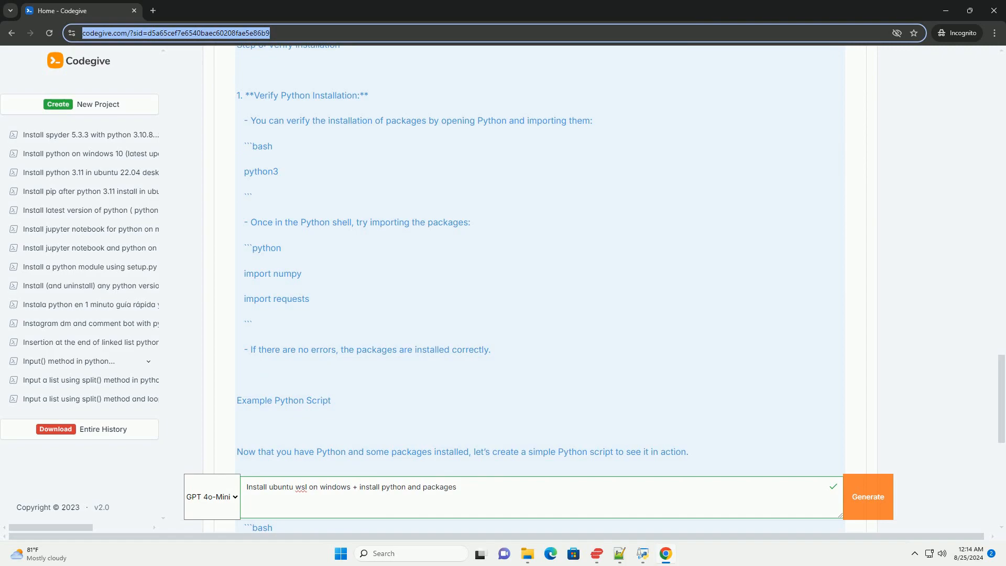
scroll(down, 3)
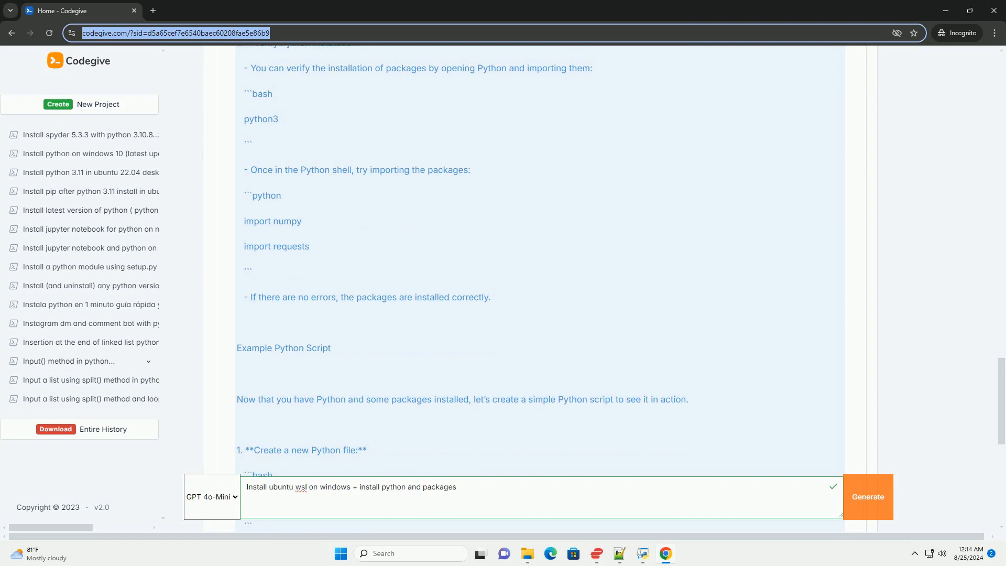
scroll(down, 3)
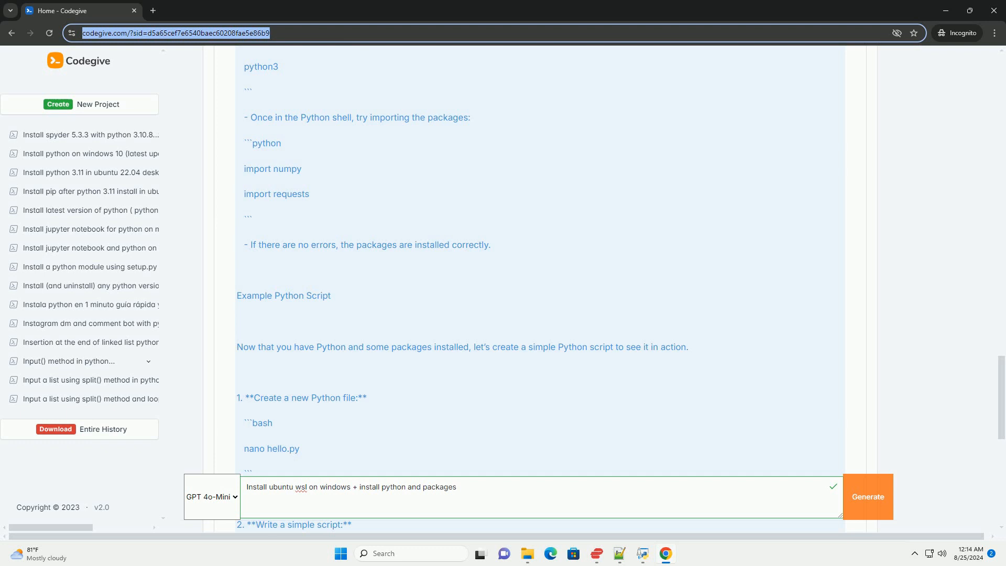
scroll(down, 3)
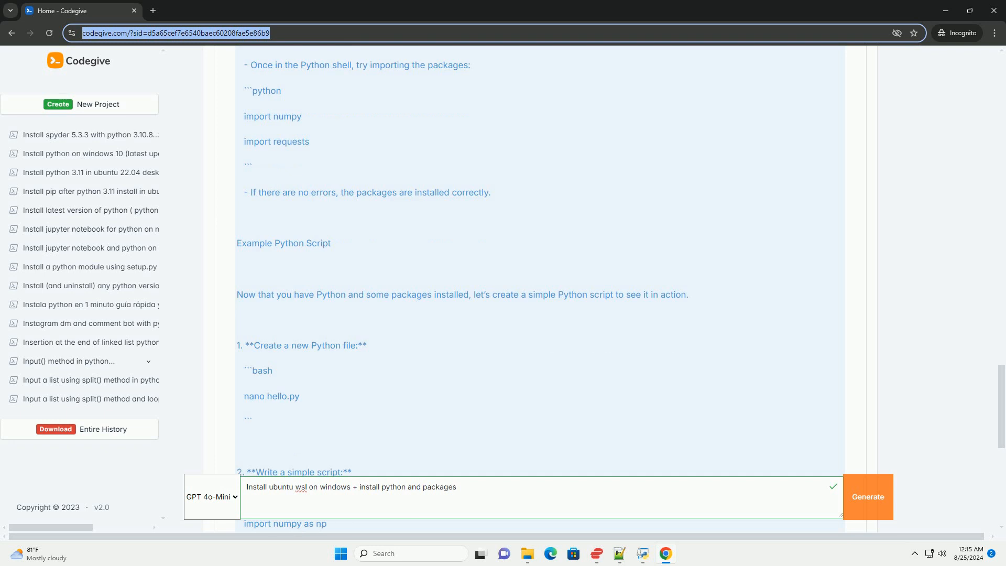
scroll(down, 3)
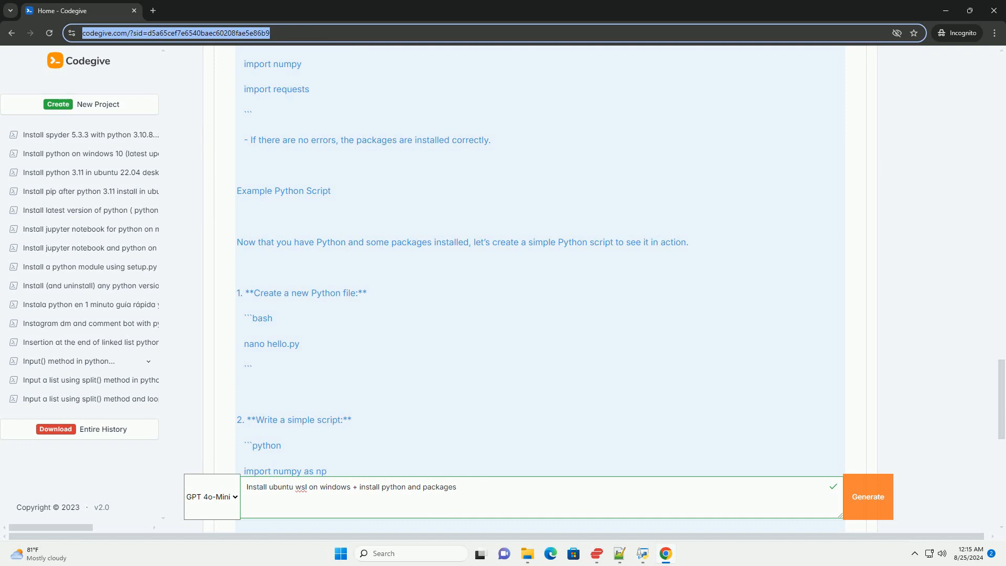
scroll(down, 3)
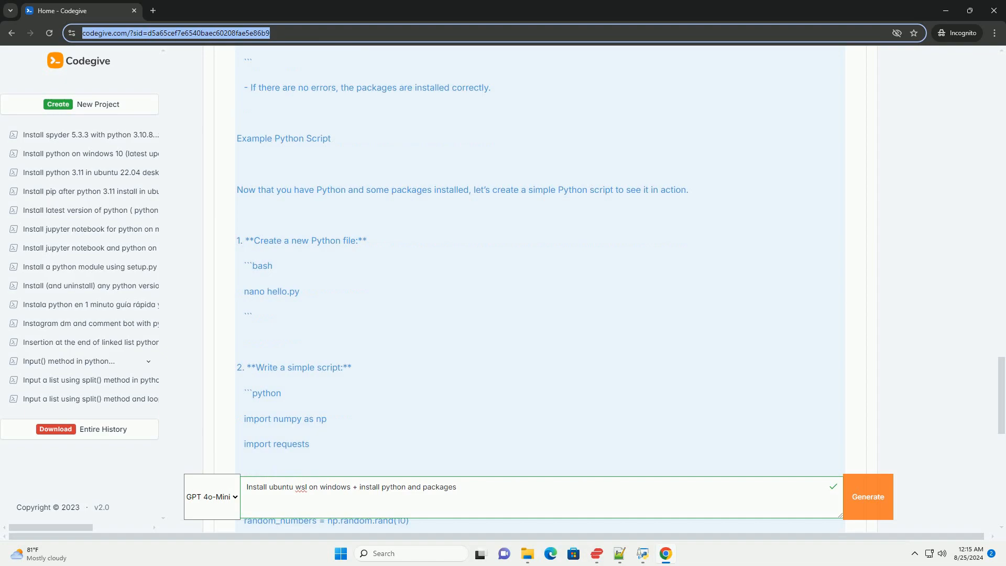
scroll(down, 3)
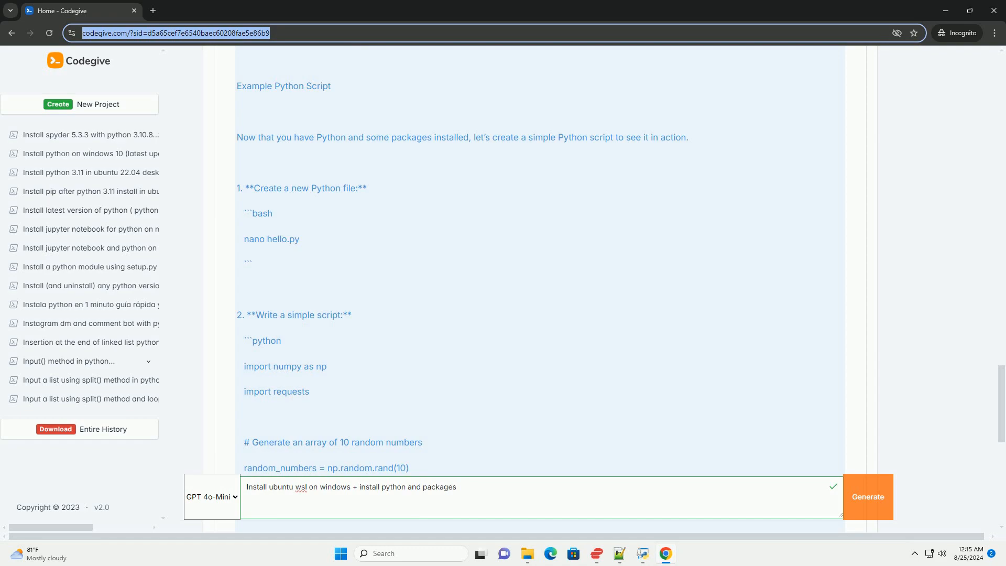
scroll(down, 3)
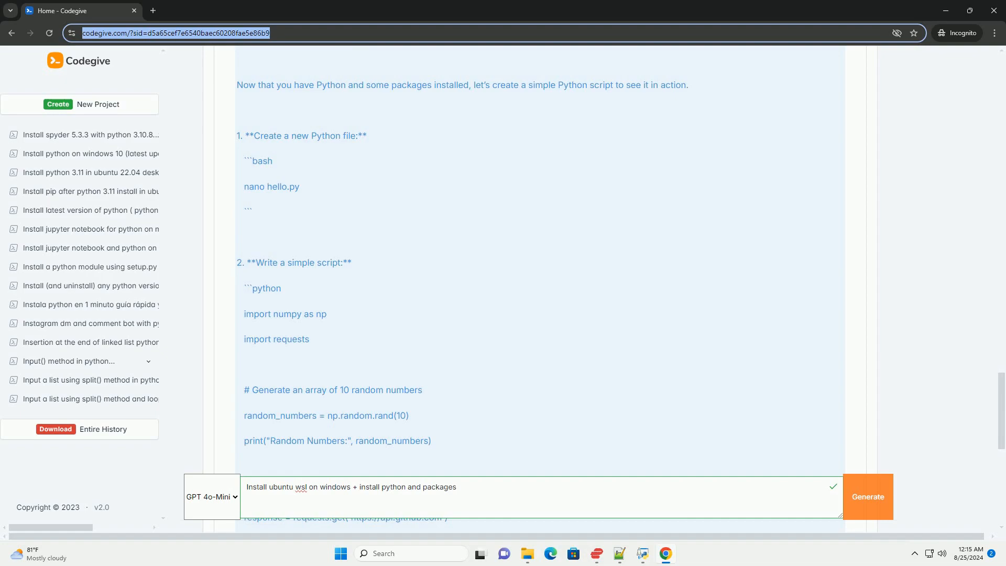
scroll(down, 3)
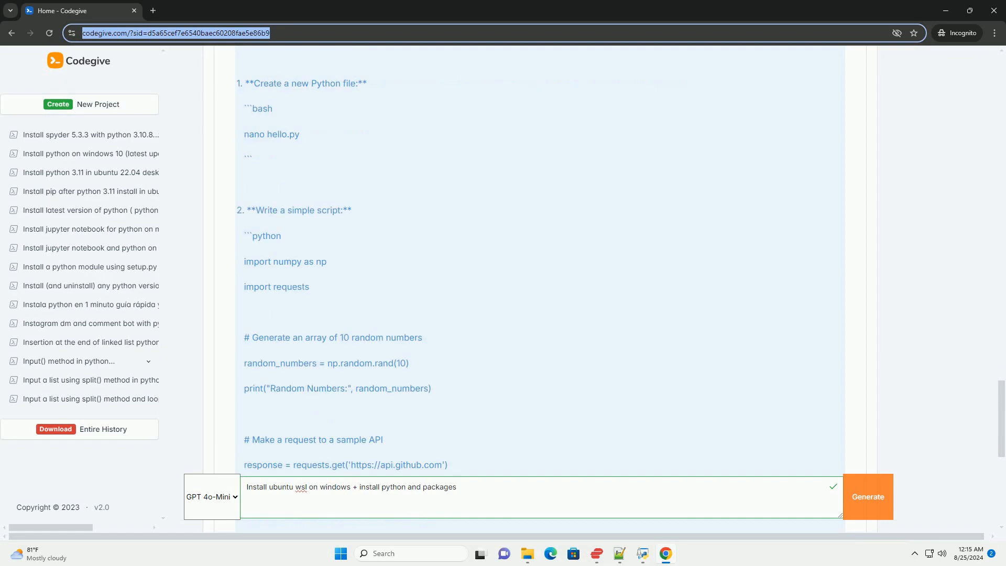
scroll(down, 3)
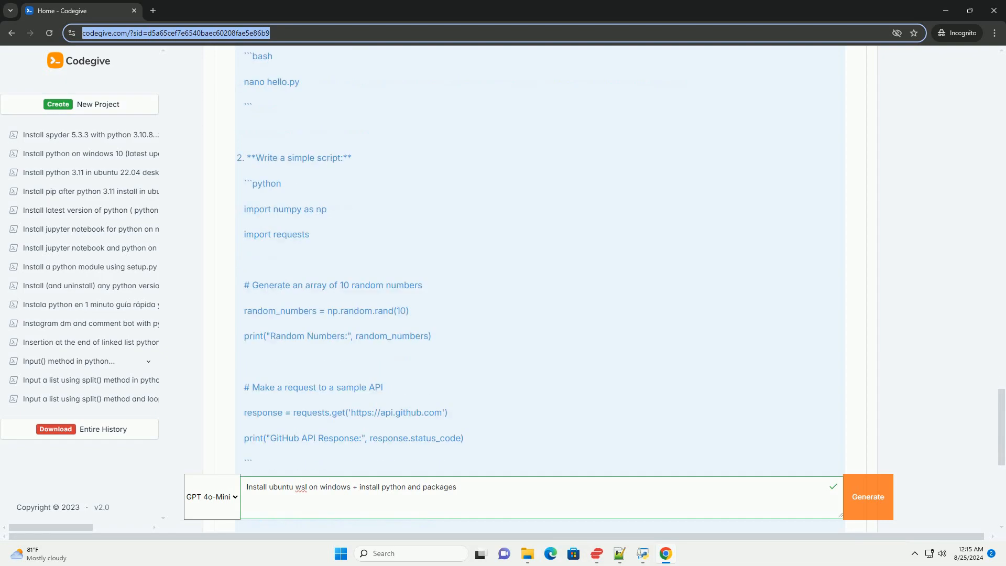